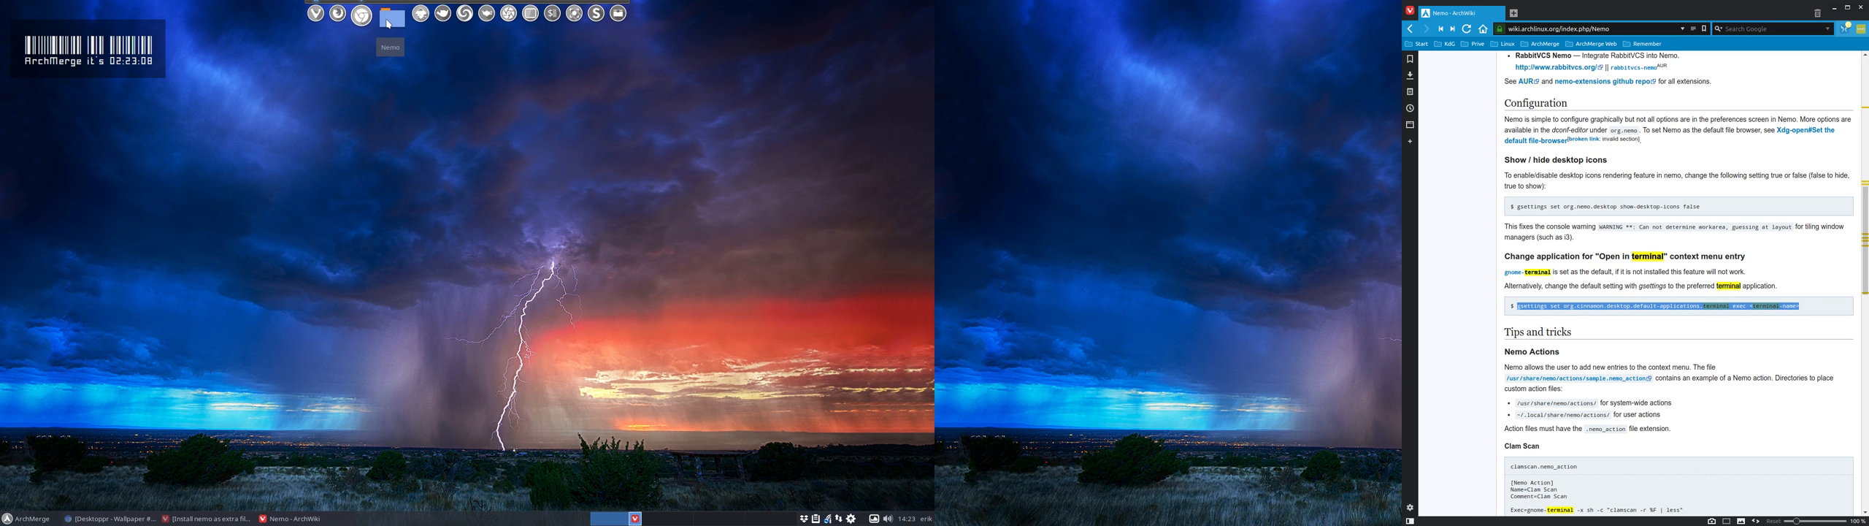
# Launch Nemo from the top dock, showing the home folder.
pyautogui.click(387, 13)
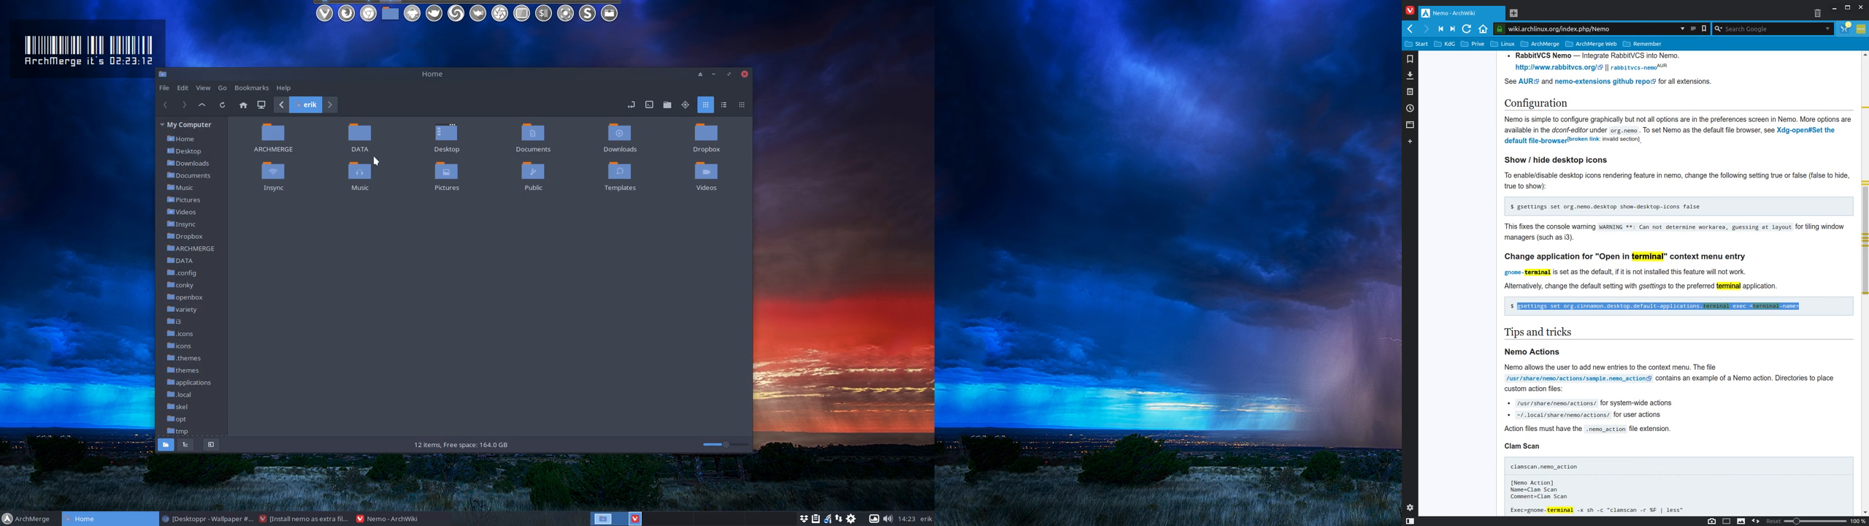
pyautogui.moveTo(392, 223)
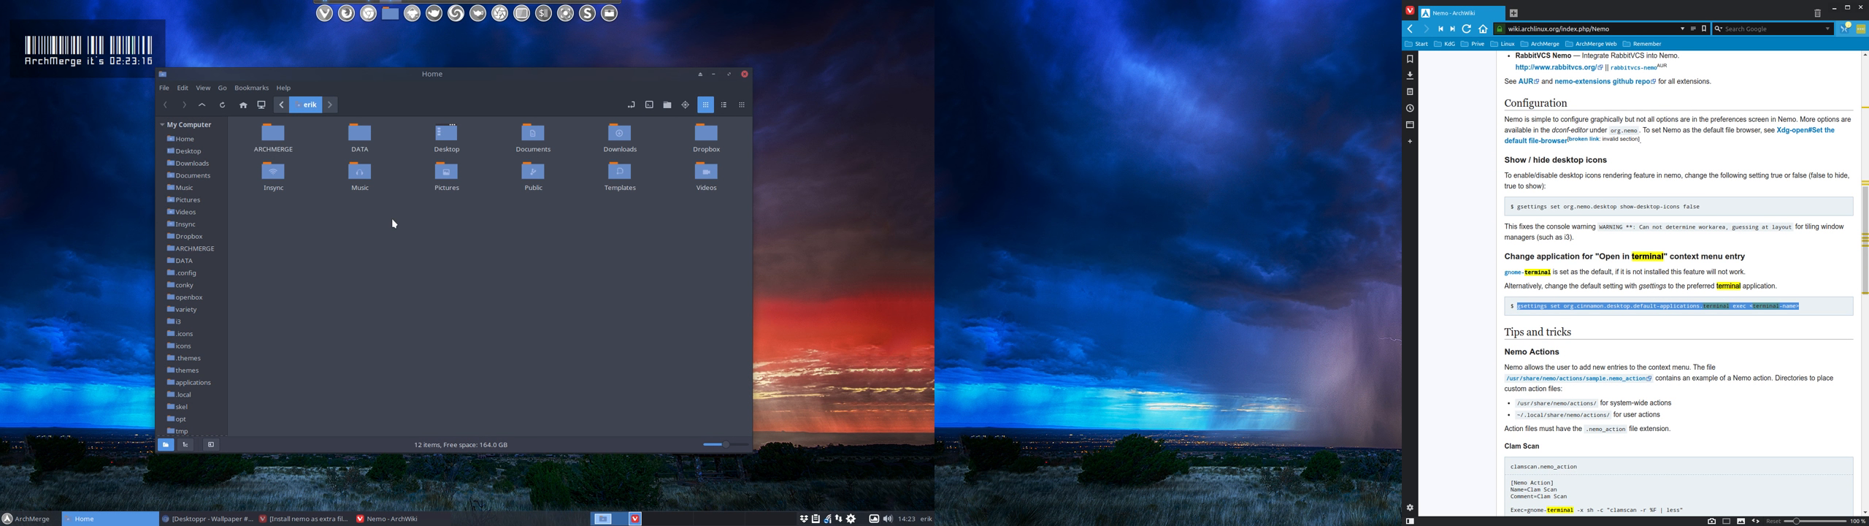
pyautogui.rightClick(393, 224)
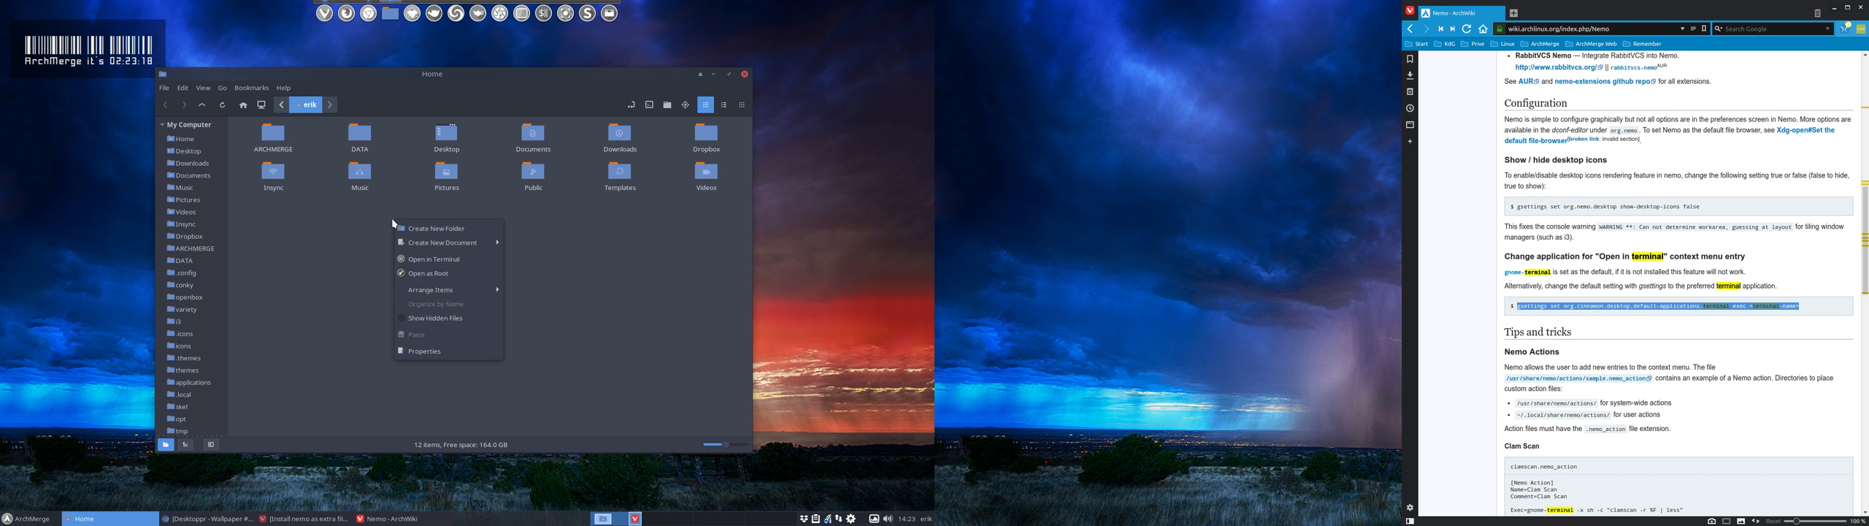
pyautogui.click(183, 88)
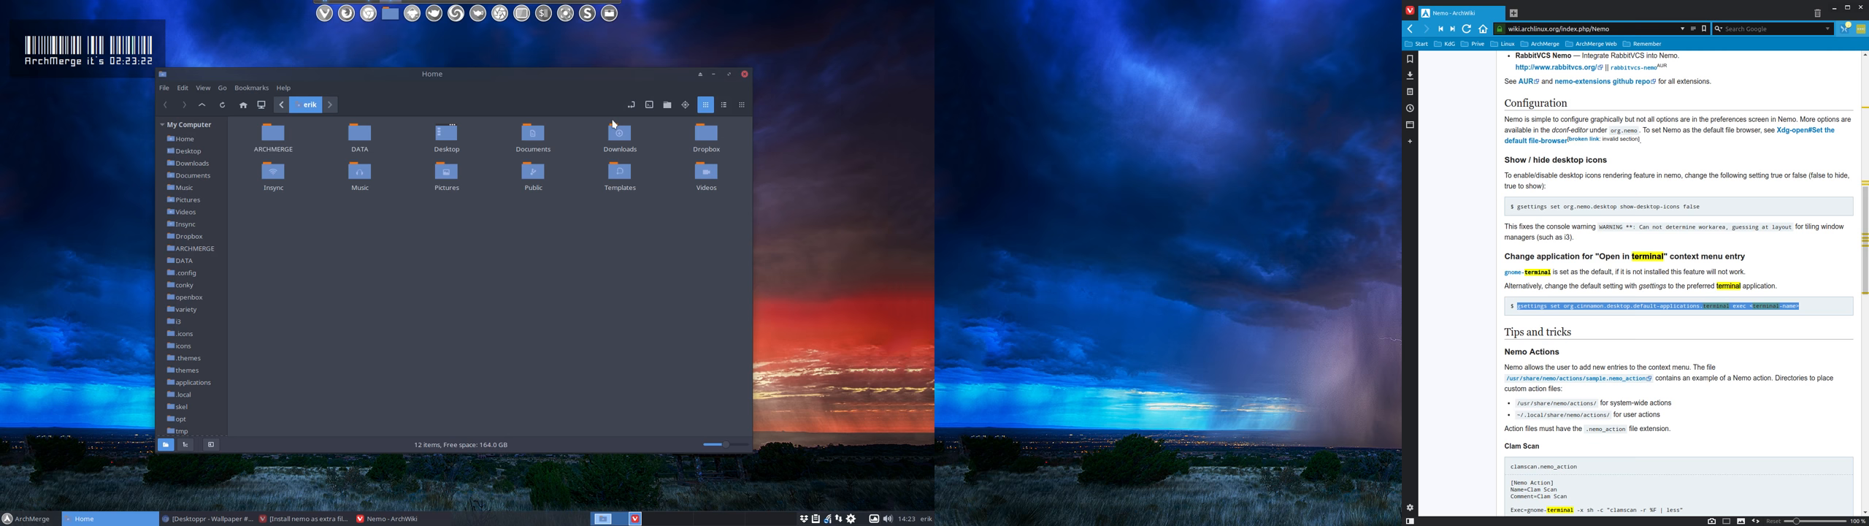
pyautogui.rightClick(385, 271)
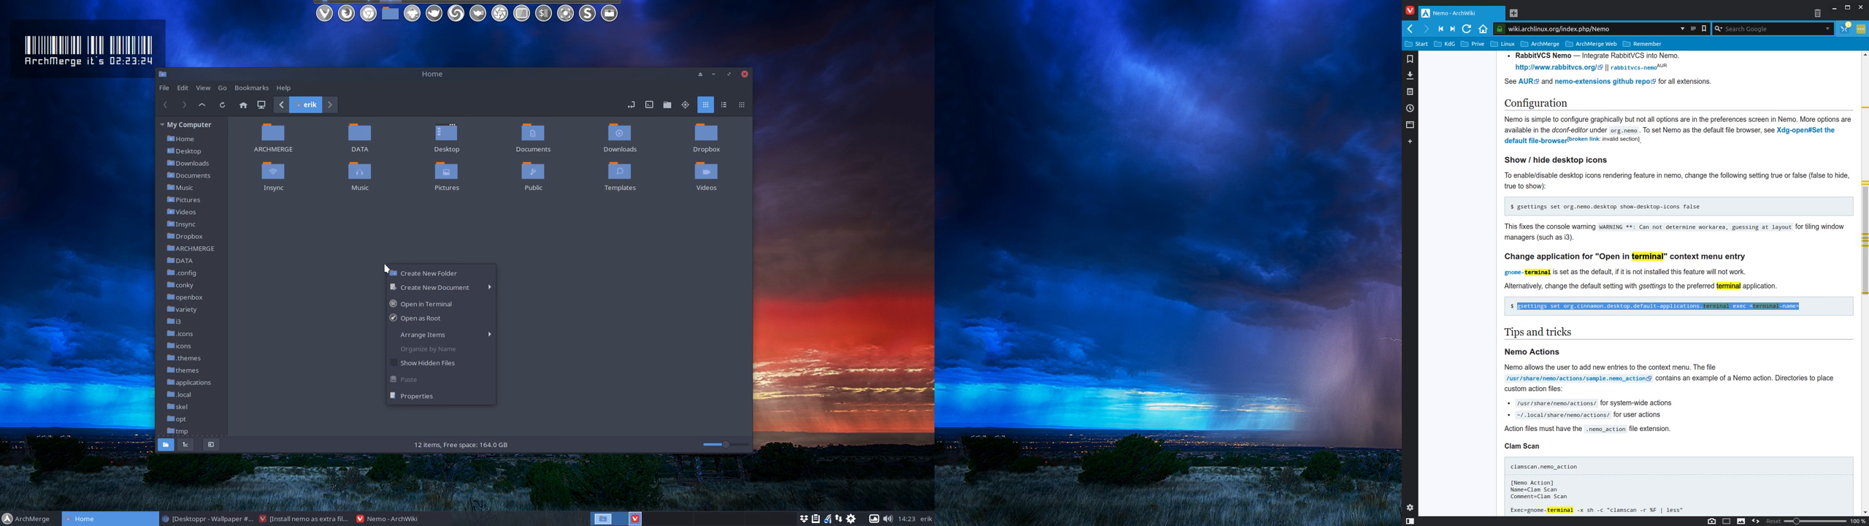
pyautogui.moveTo(423, 303)
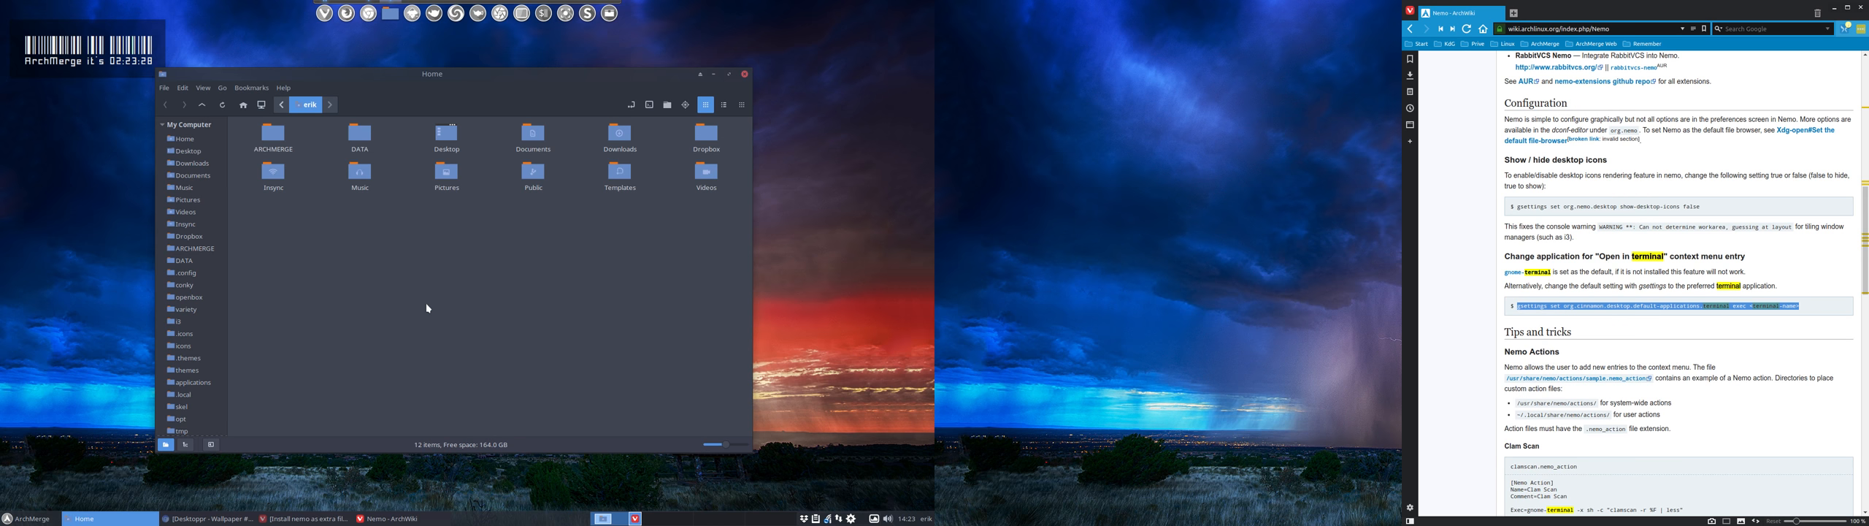
pyautogui.moveTo(409, 276)
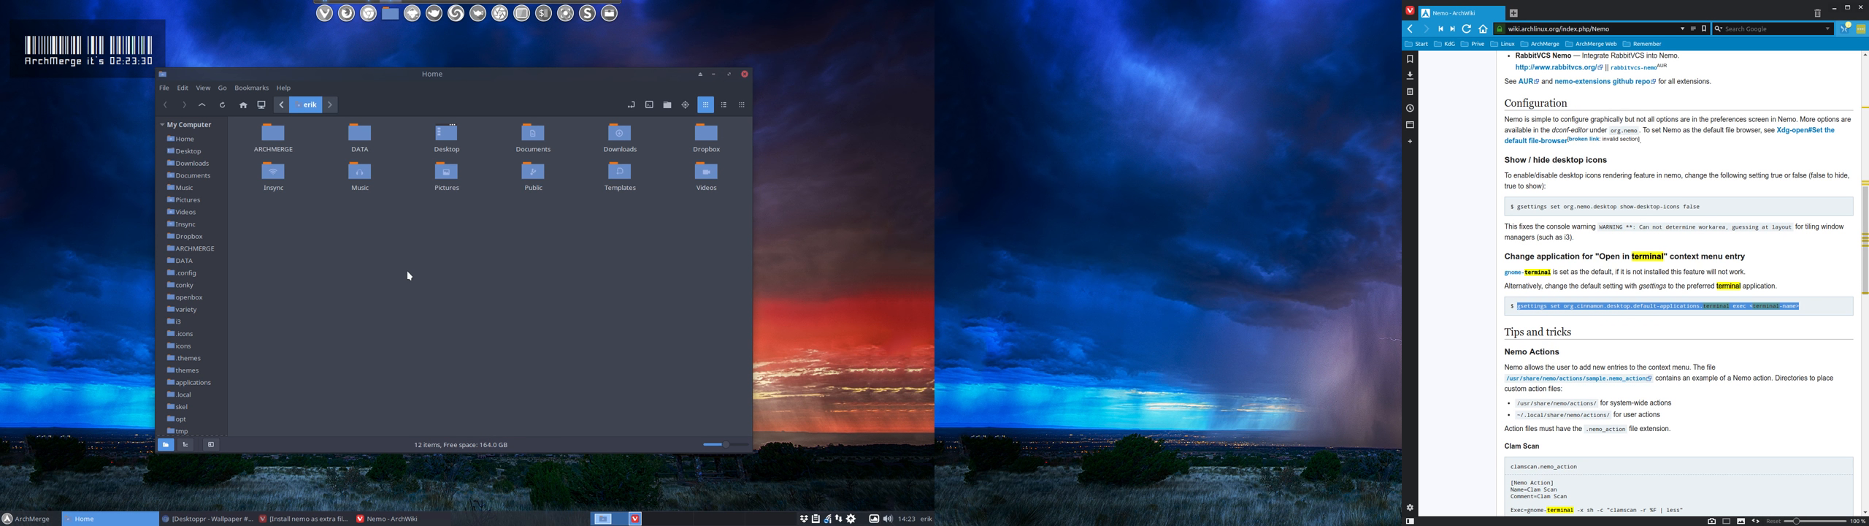
pyautogui.moveTo(393, 247)
pyautogui.write('sudo pacman')
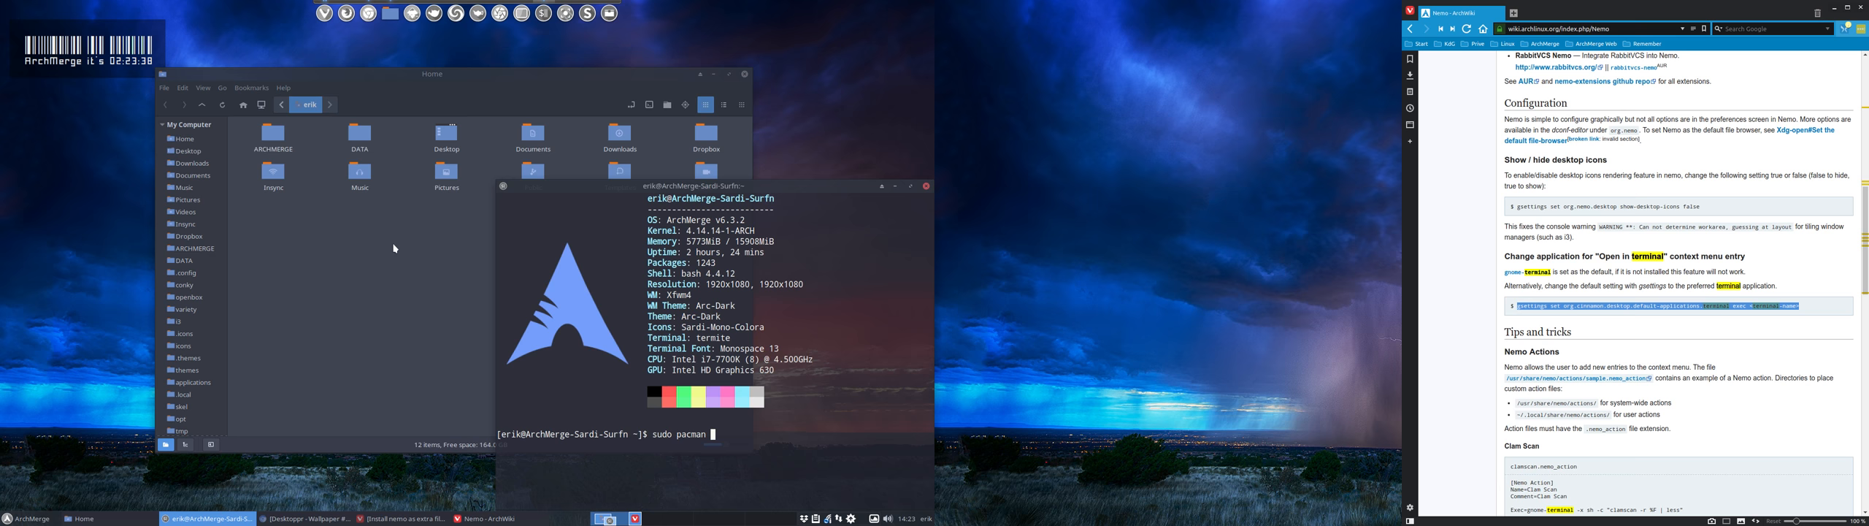
# Start 'sudo pacman -S gnome-terminal', cancel it, and run 'packer gnome terminal transparent' to search the AUR.
pyautogui.write('-S gnome')
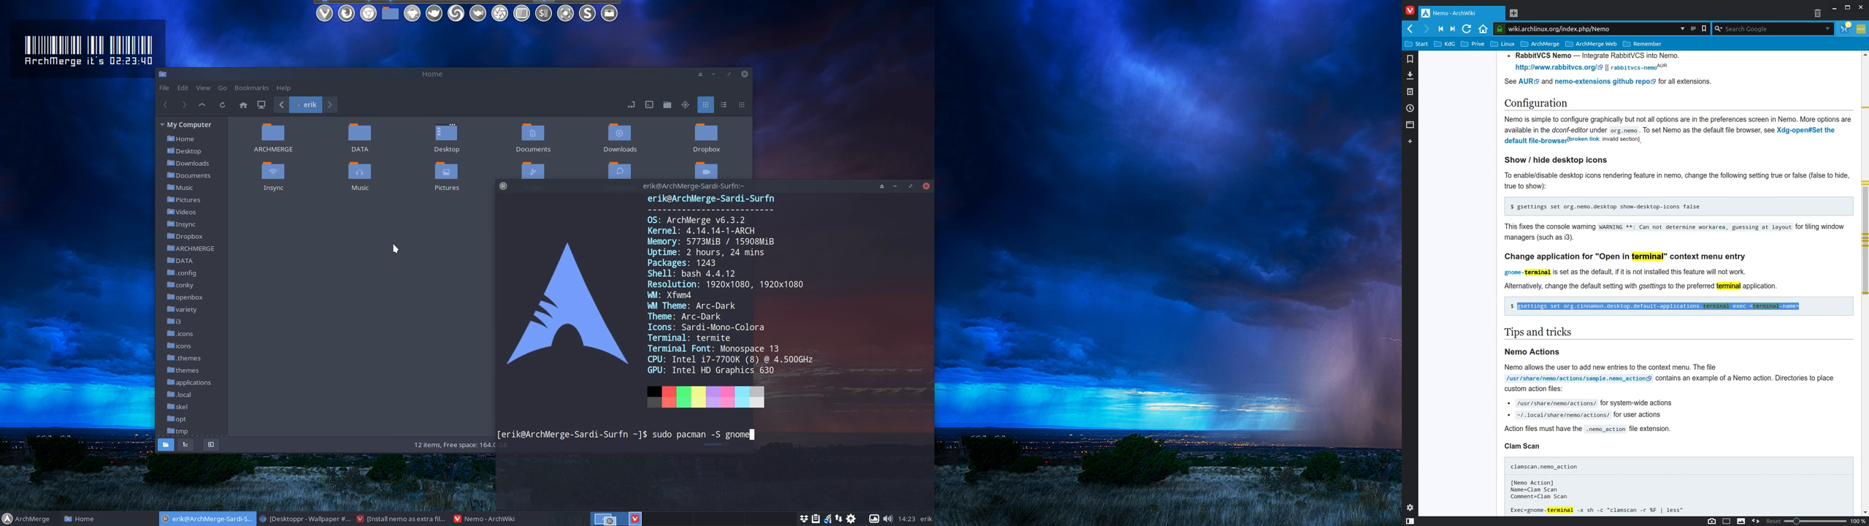
pyautogui.write('-terminal')
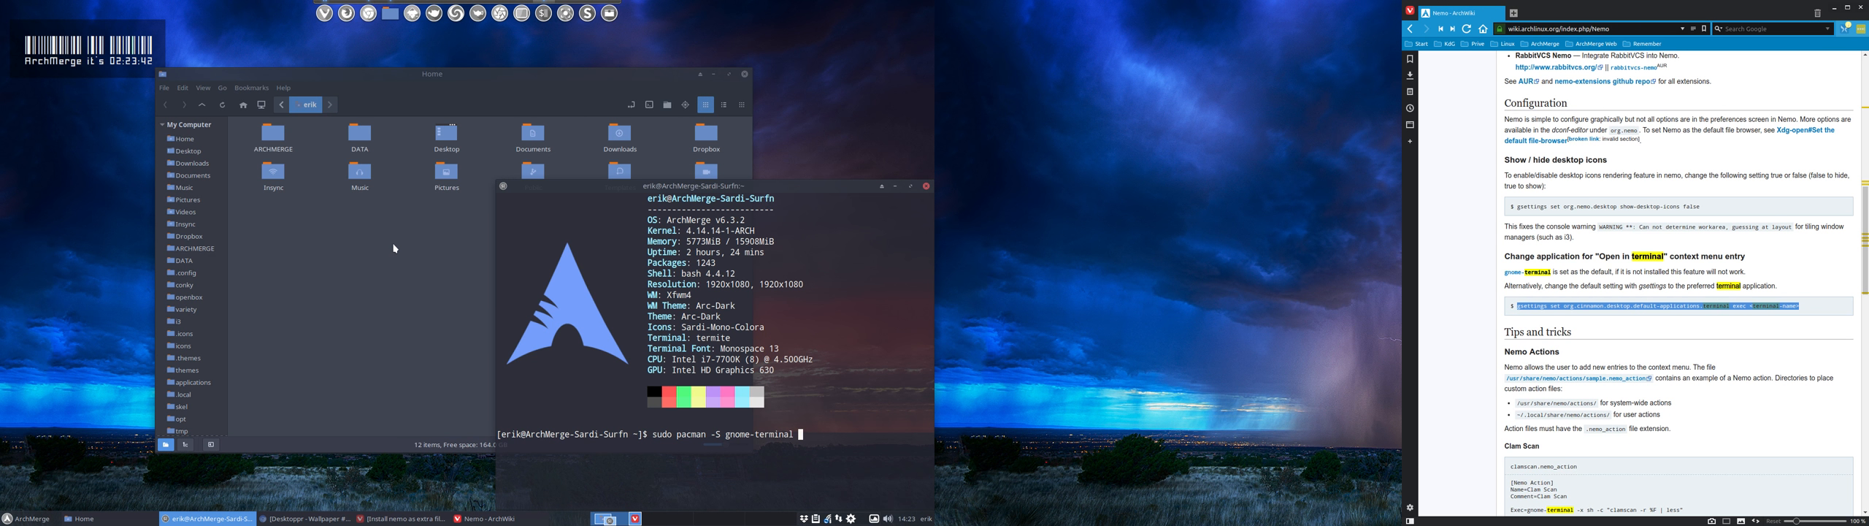
pyautogui.write('packer')
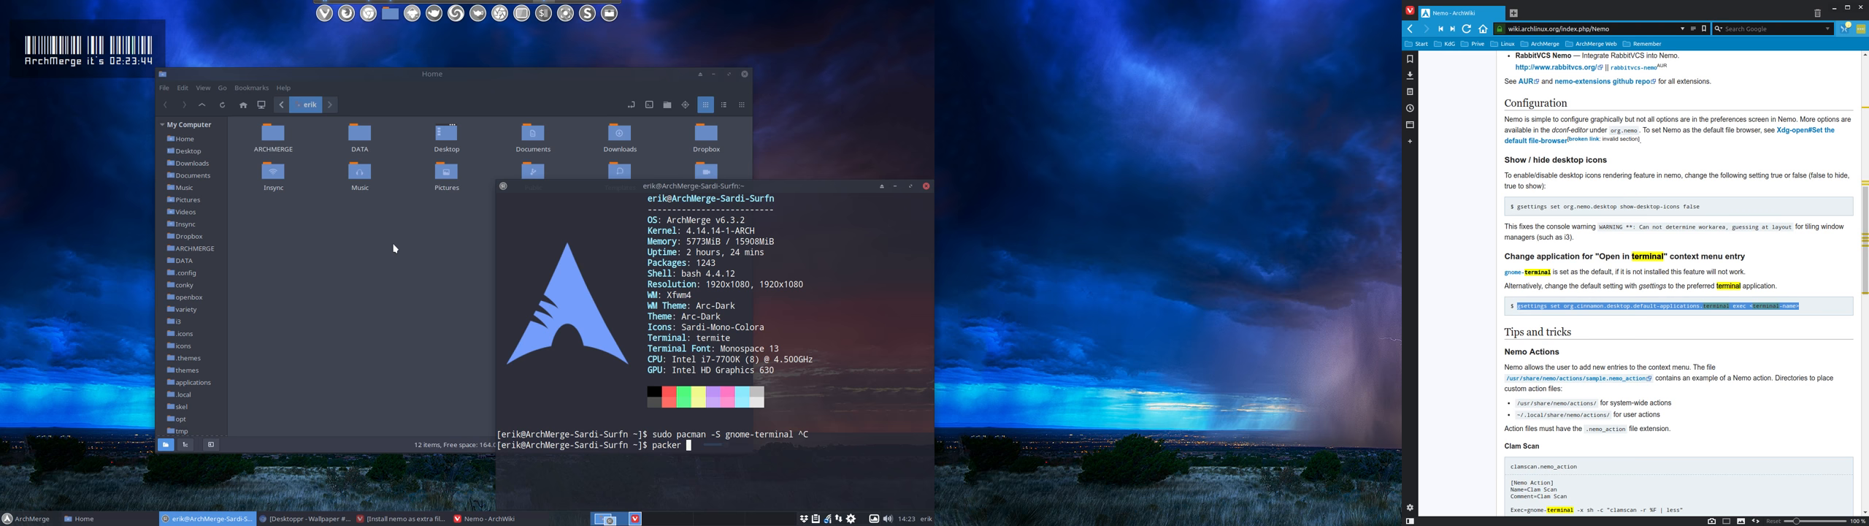
pyautogui.write('gnome terminal')
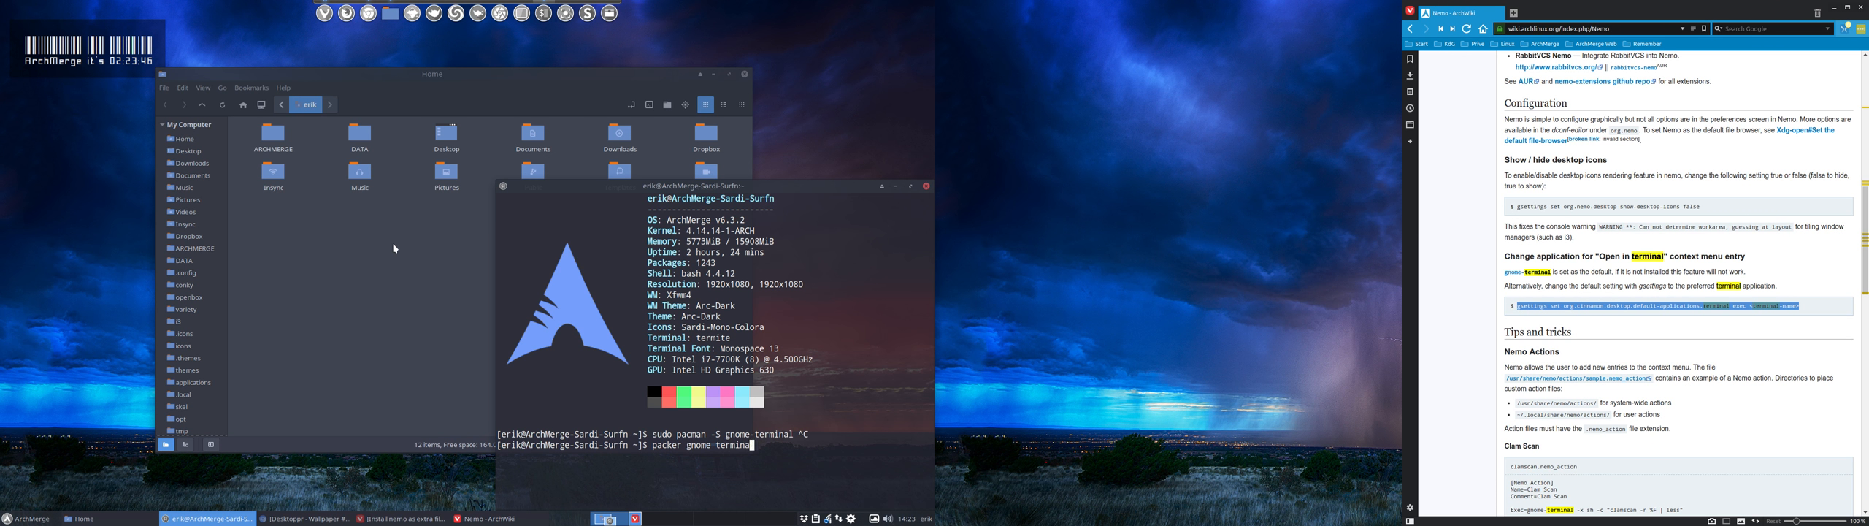
pyautogui.write('transparent')
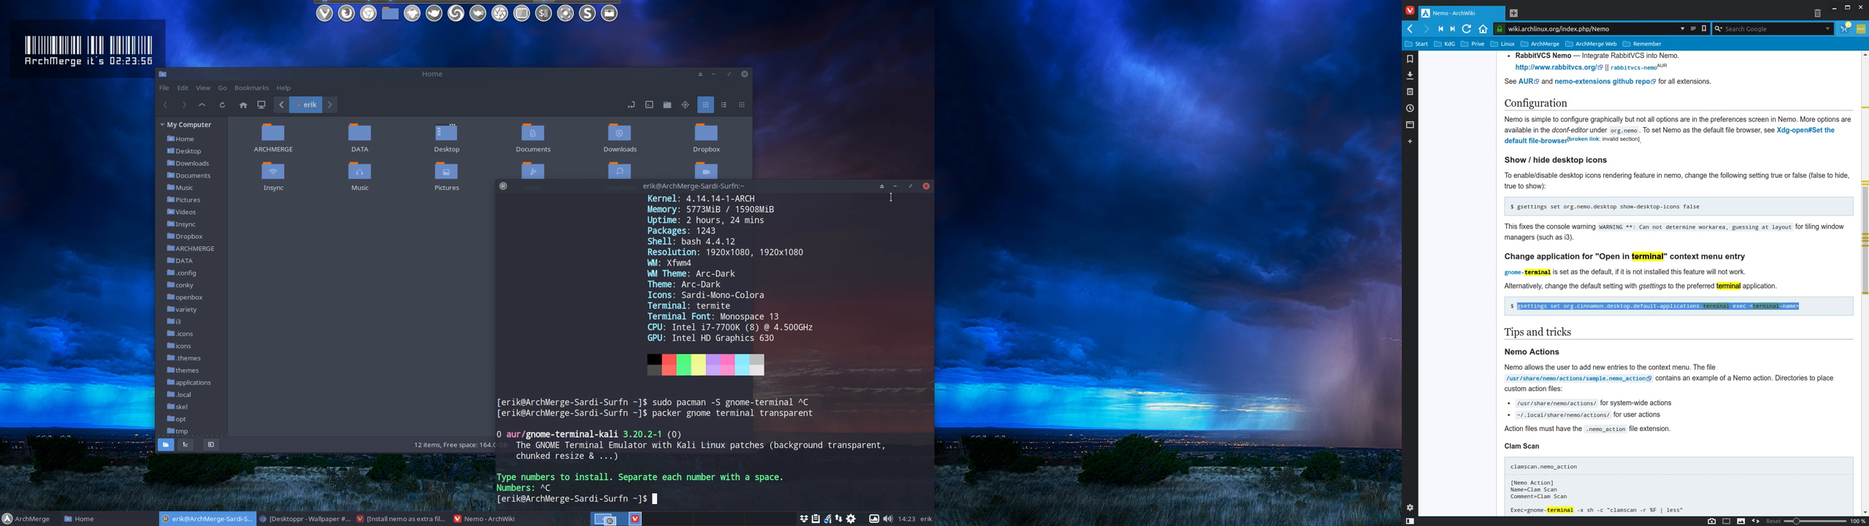
pyautogui.write('packer gnome terminal transparent')
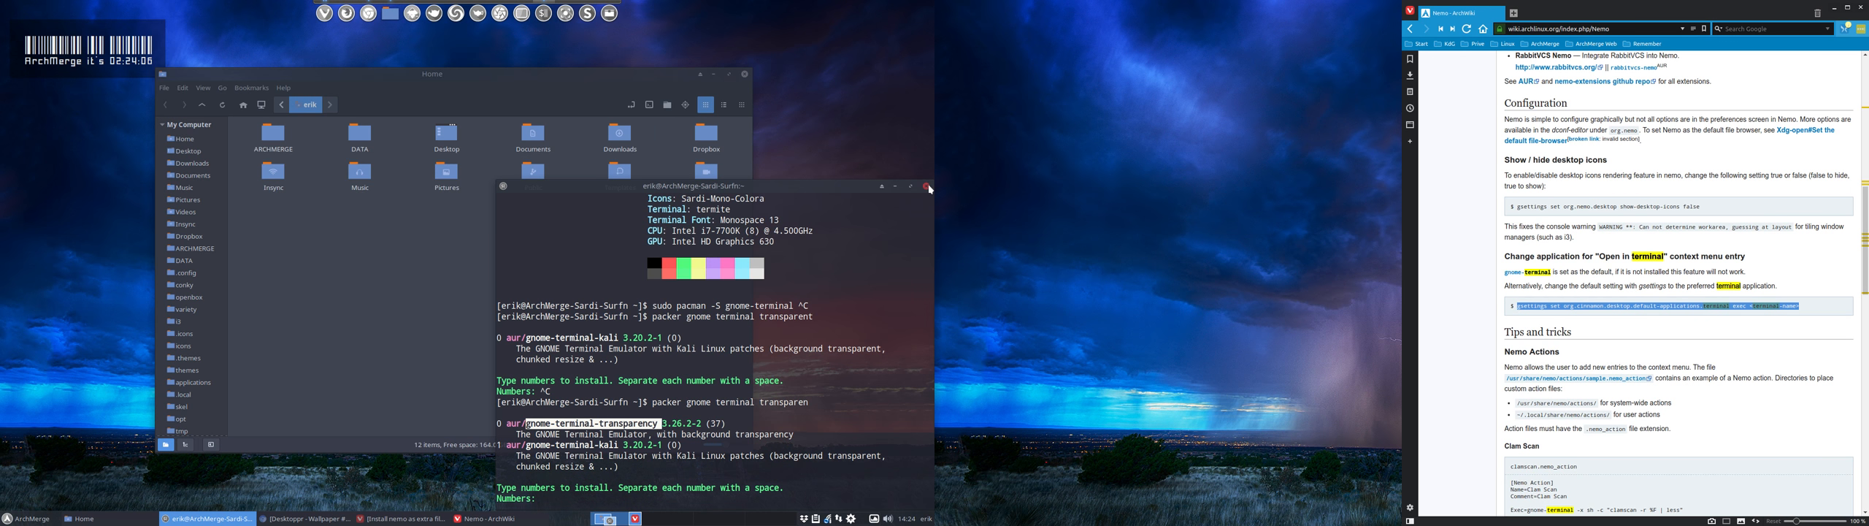
# Close the termite window, returning to Nemo's home folder.
pyautogui.click(927, 186)
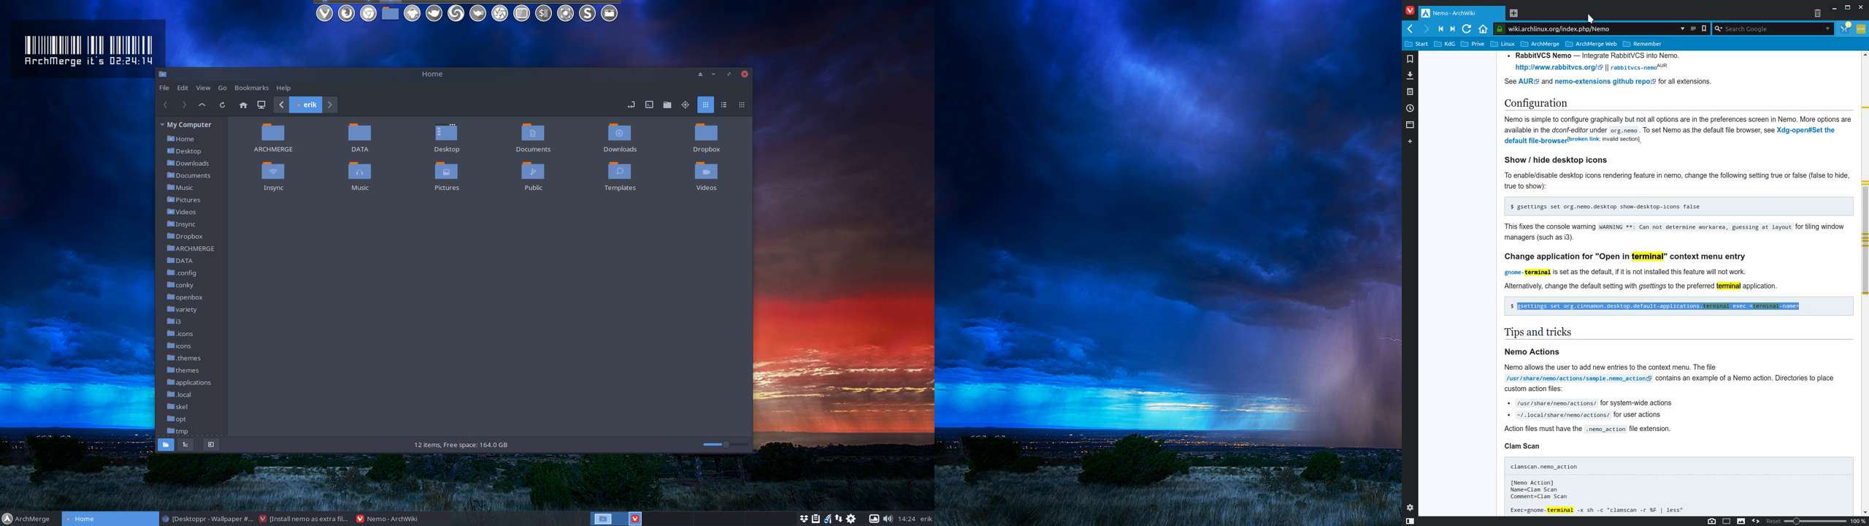
# Move Vivaldi's Nemo wiki page to the main monitor and select its default-terminal gsettings command.
pyautogui.click(1845, 10)
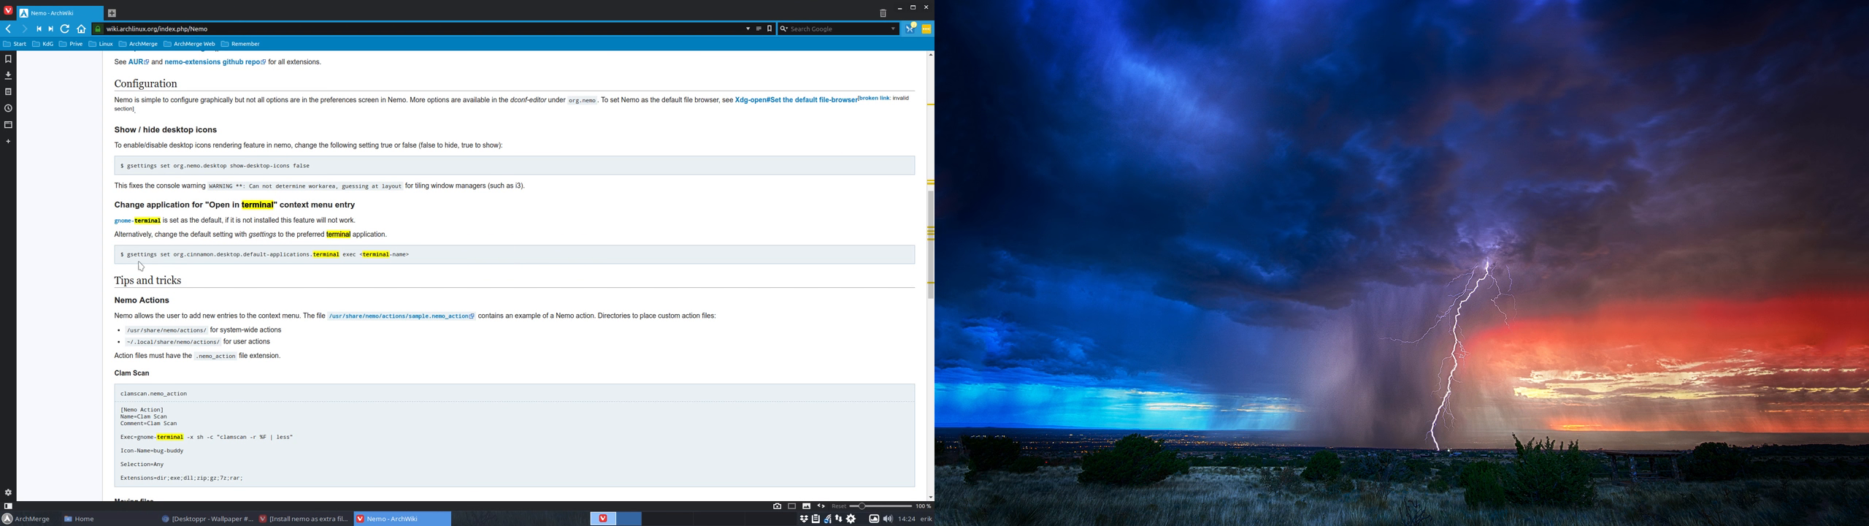
pyautogui.doubleClick(387, 254)
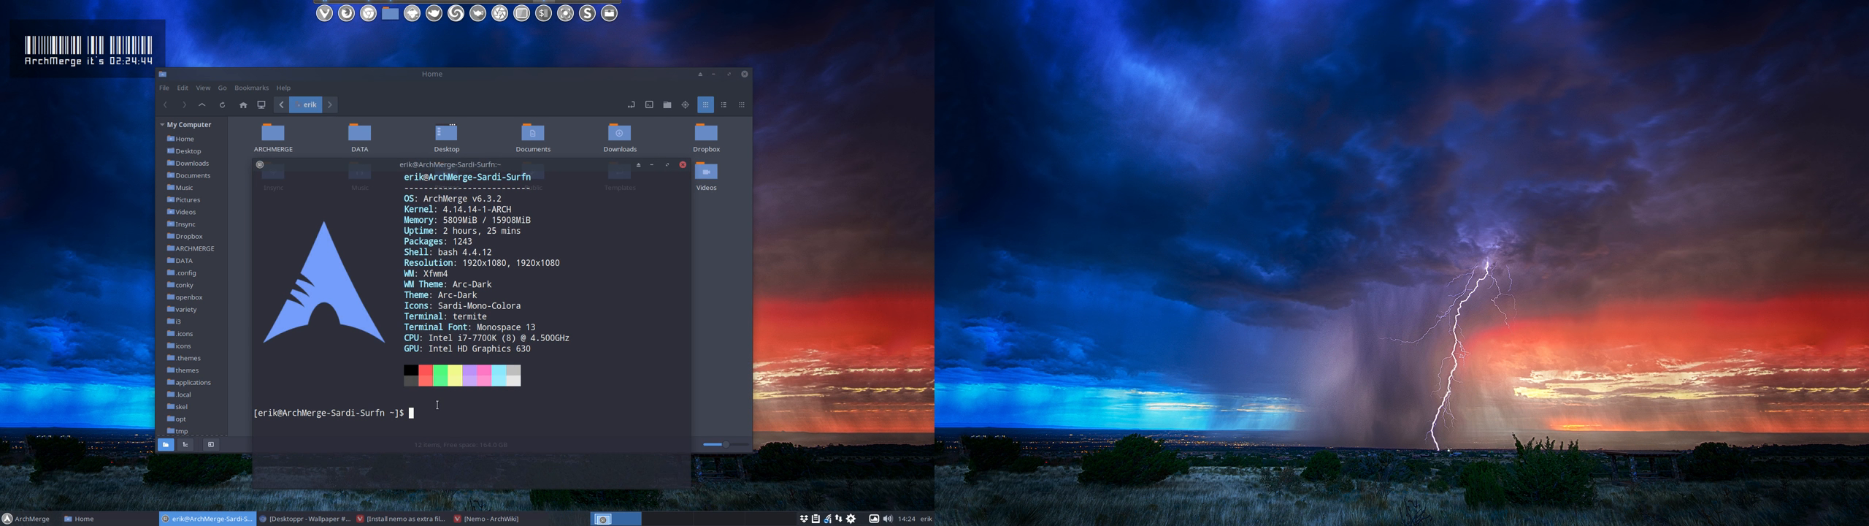
# Enter 'gsettings set org.cinnamon.desktop.default-applications.terminal exec termite' in termite.
pyautogui.write('gsettings set org.cinnamon.desktop.default-applications.terminal exec')
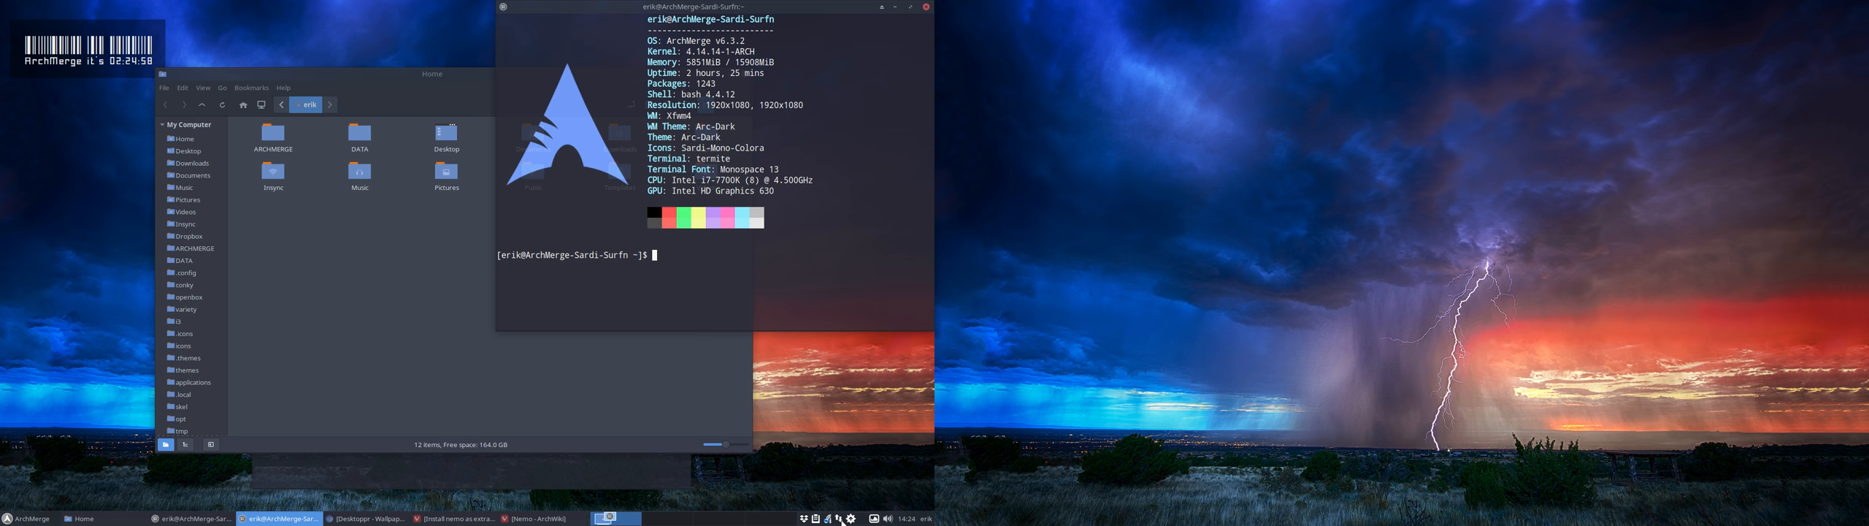
# Choose Open in Terminal from the home folder's context menu in Nemo.
pyautogui.click(912, 517)
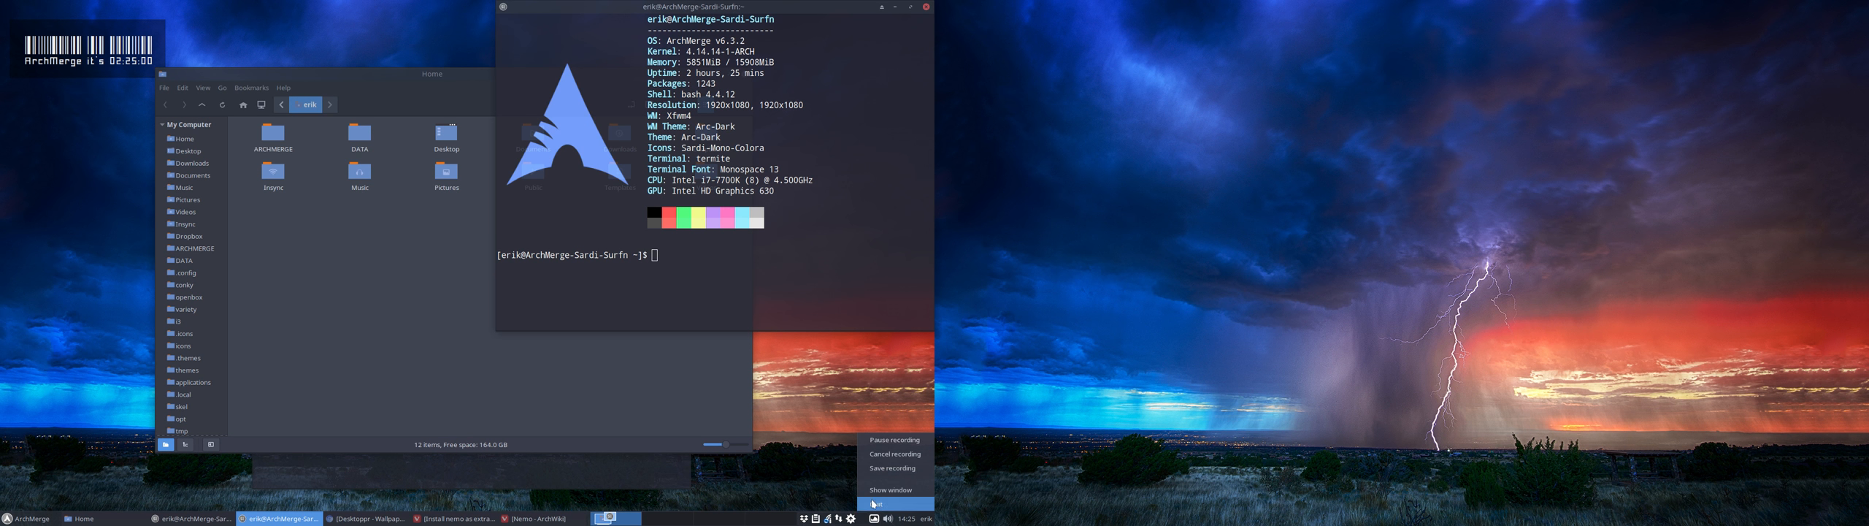